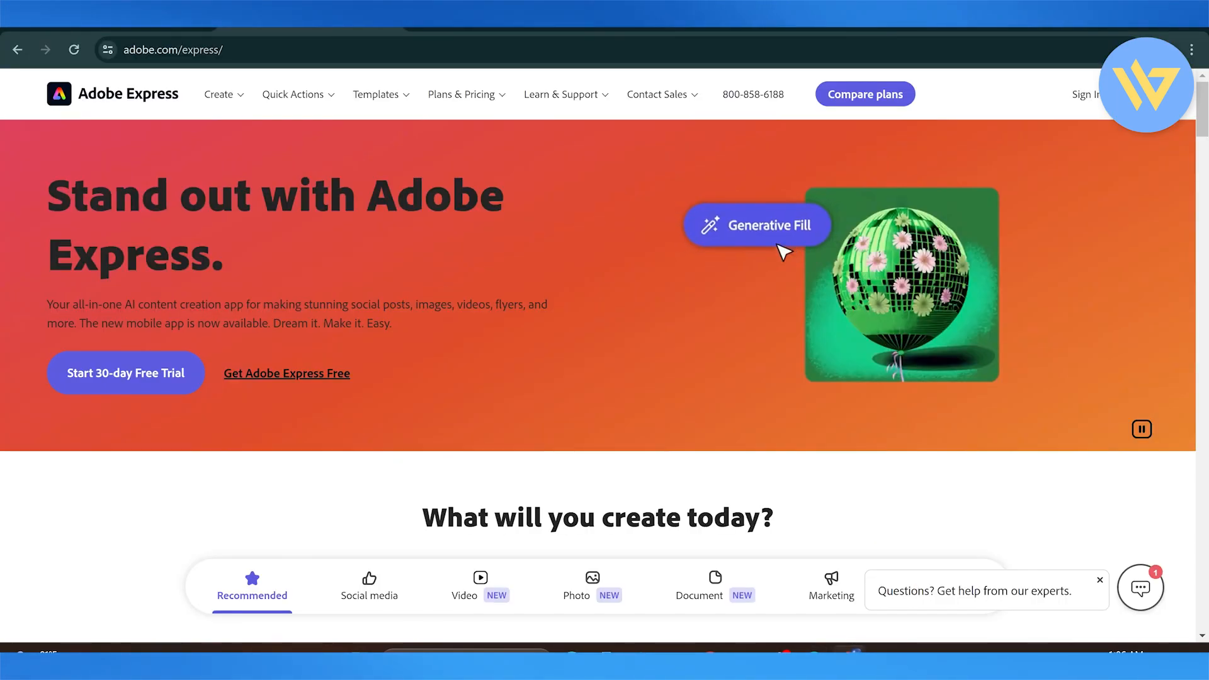
# Watch the Generative Fill demo, then scroll to the Text to Image and Generative Fill examples.
pyautogui.click(755, 226)
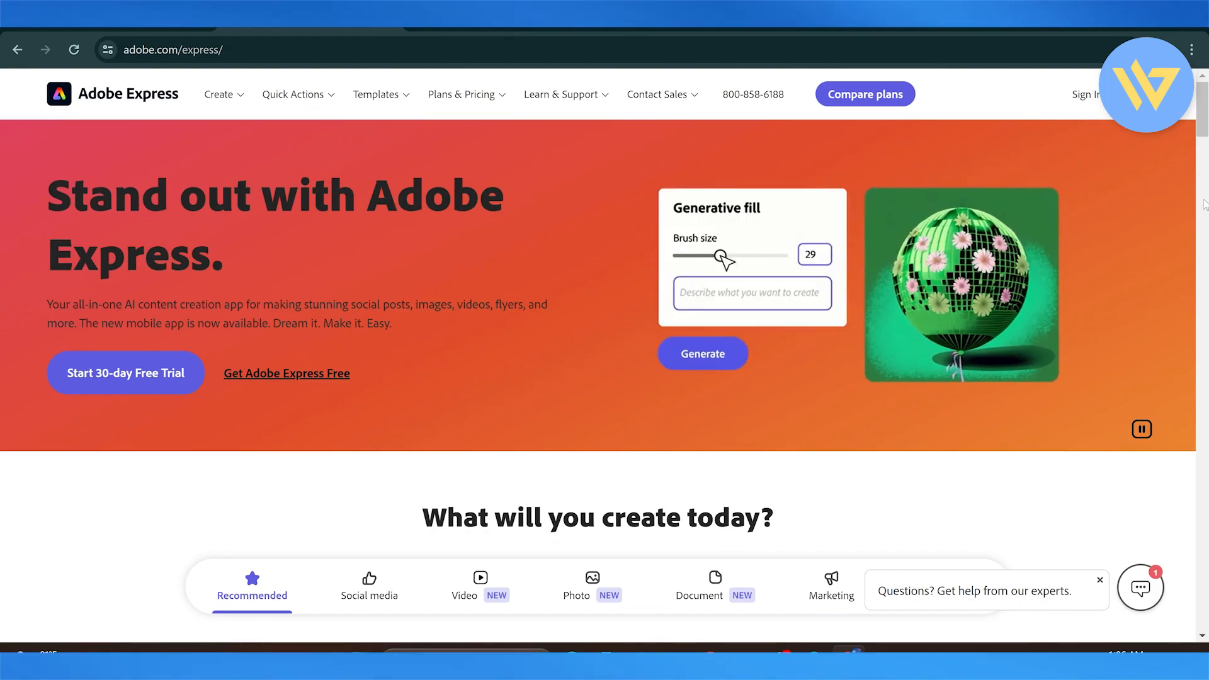
pyautogui.scroll(-3)
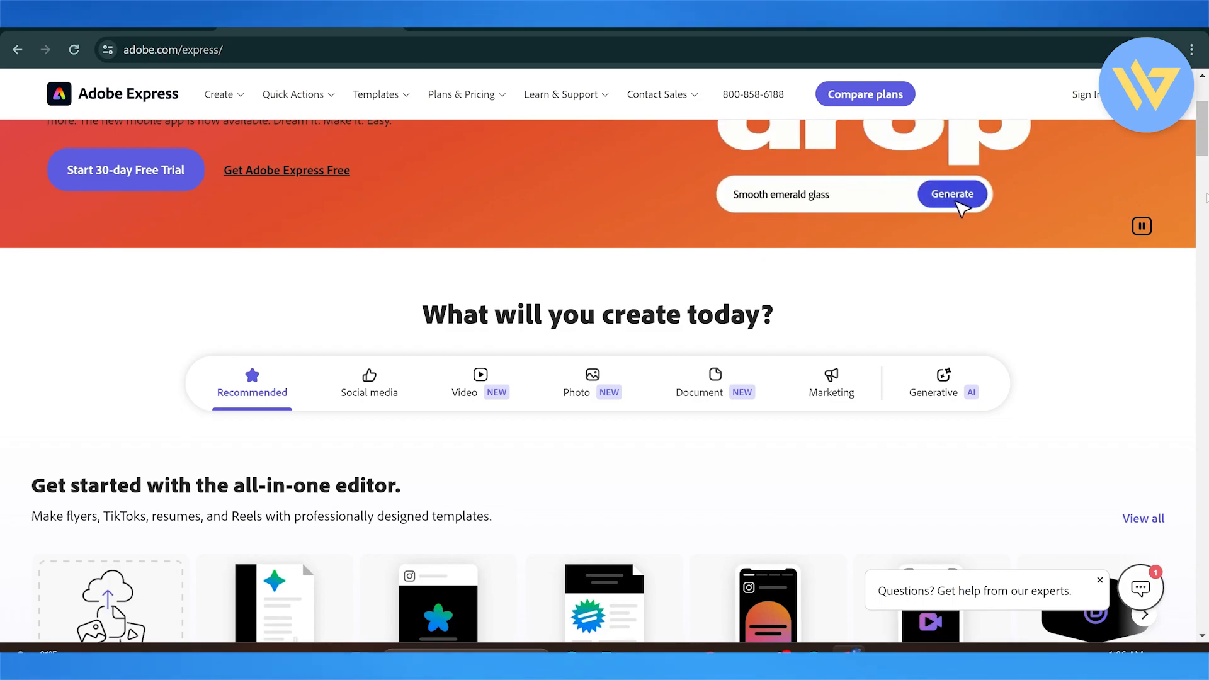
pyautogui.scroll(-3)
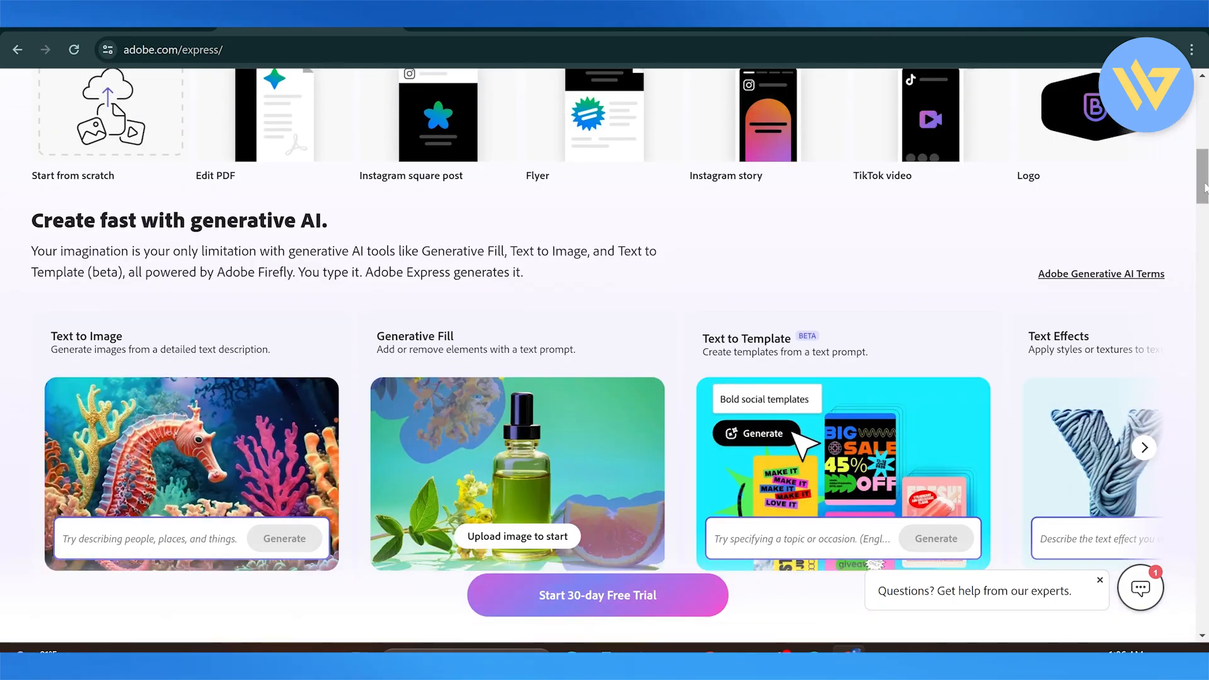
pyautogui.scroll(3)
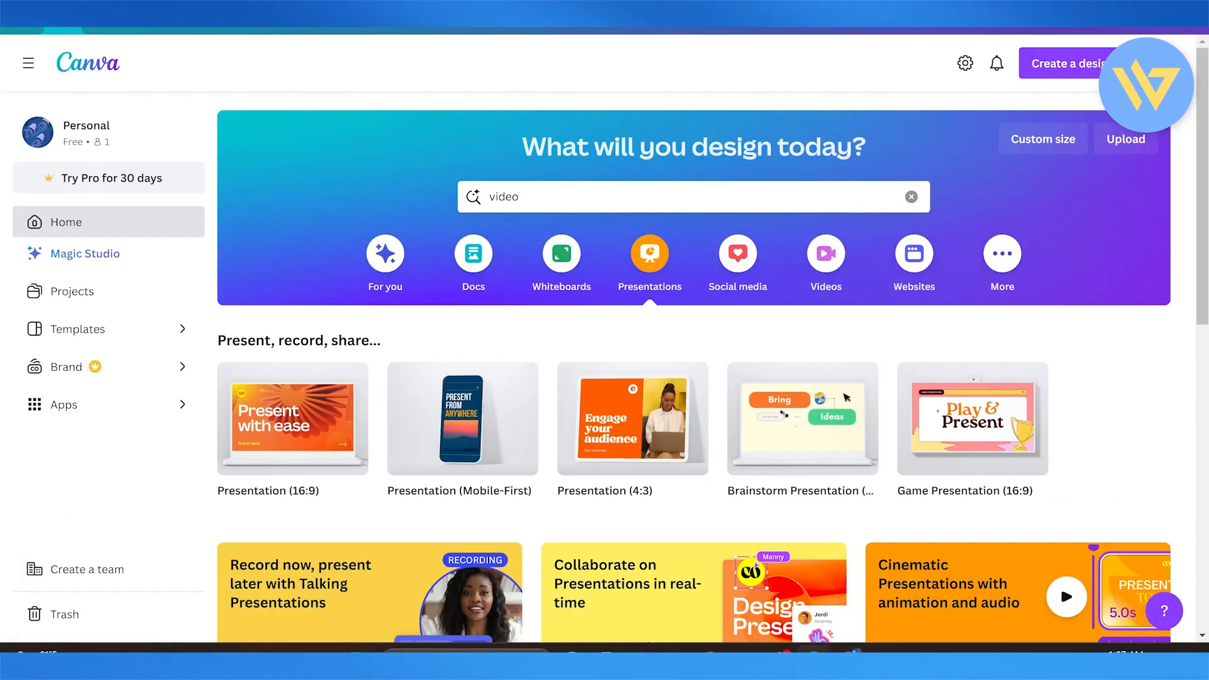
pyautogui.moveTo(972, 419)
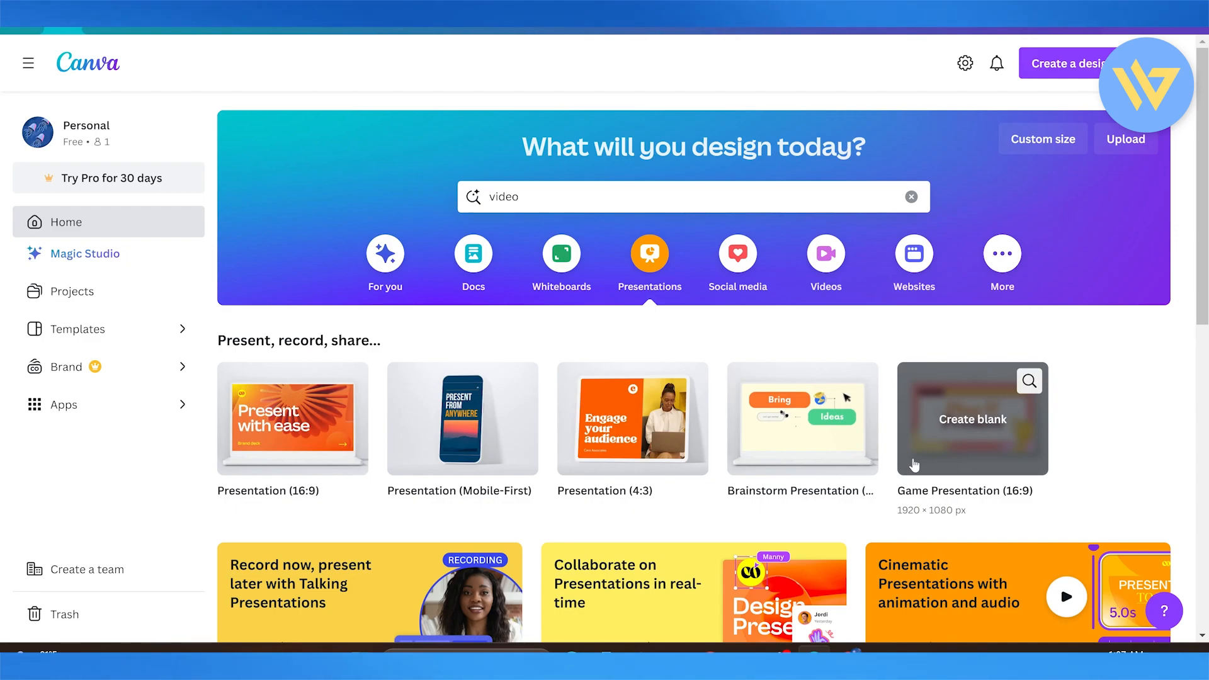
pyautogui.moveTo(890, 280)
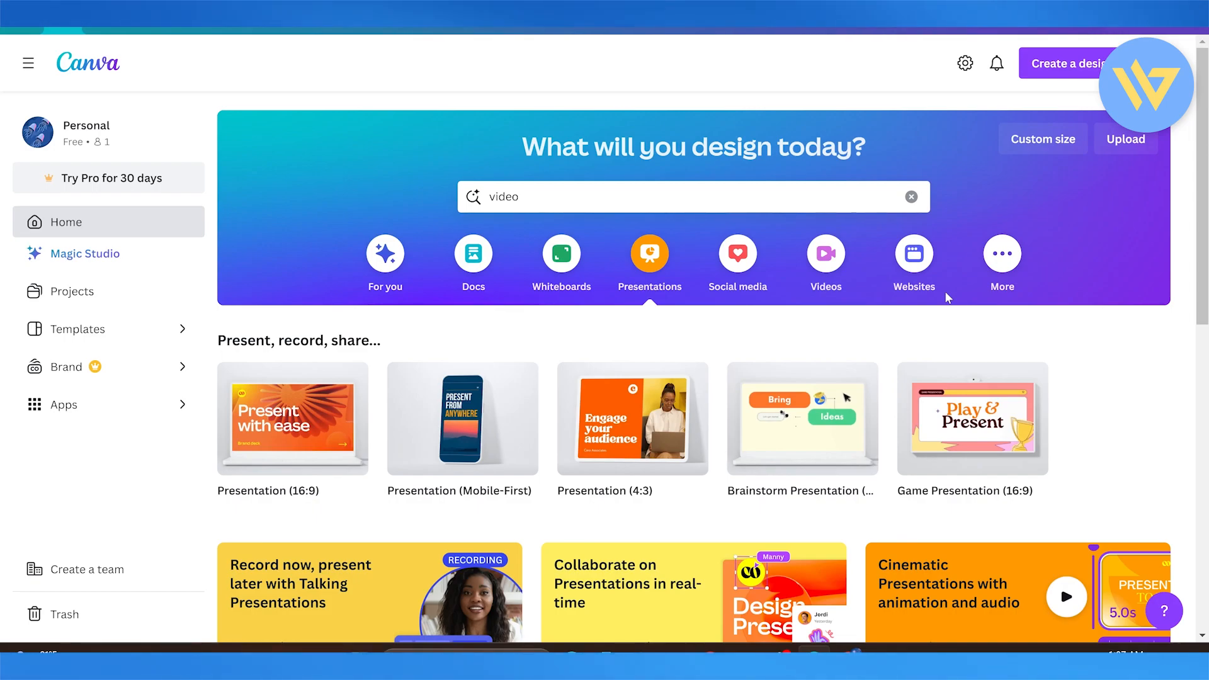
pyautogui.moveTo(677, 495)
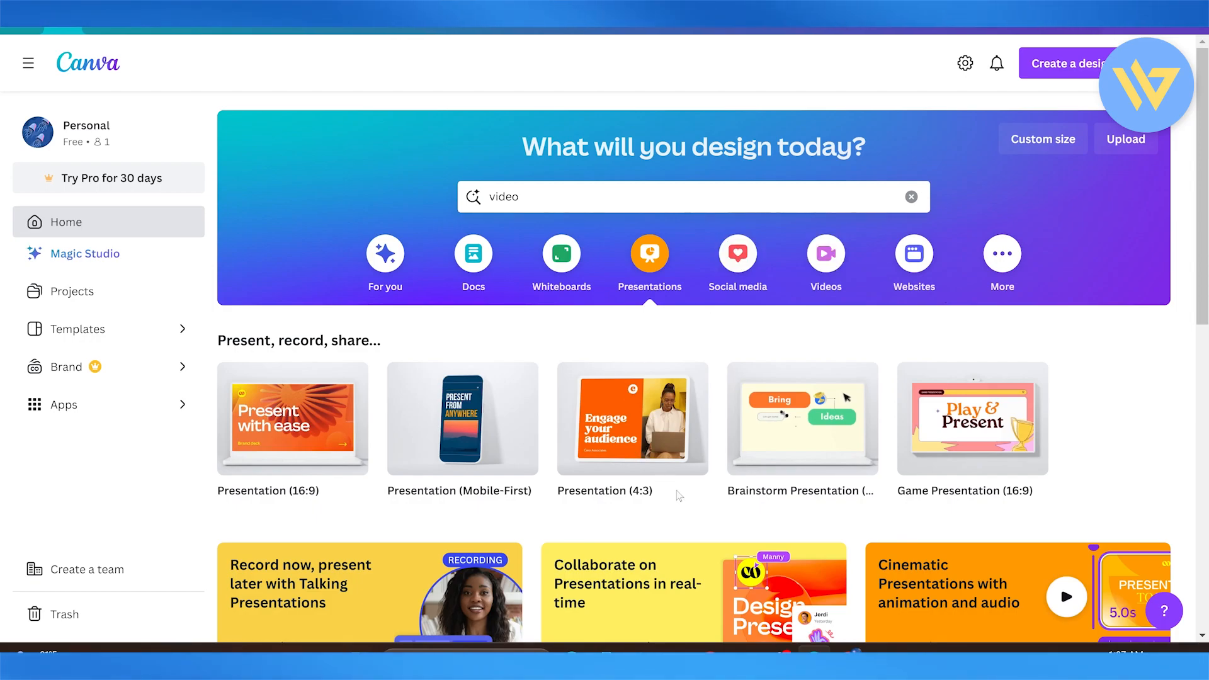
# Browse Canva's Presentations cards such as Presentation (16:9) on the home page.
pyautogui.click(292, 419)
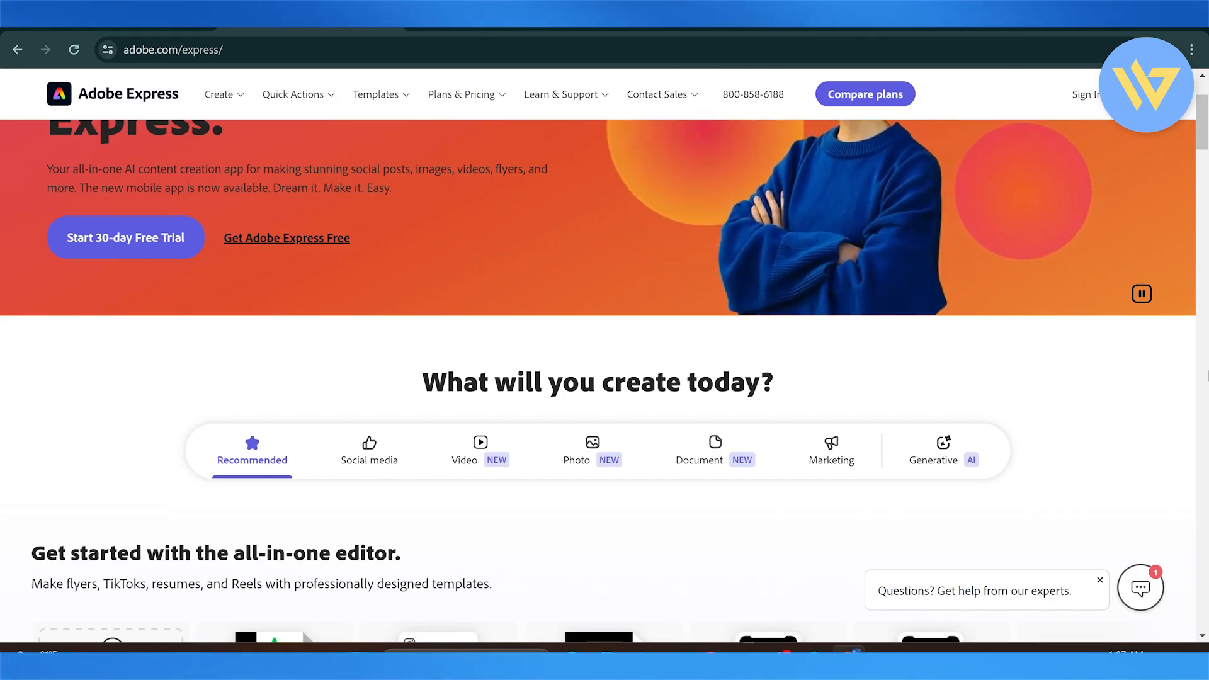
# Scroll the Adobe Express homepage to the quick actions and TikTok video templates.
pyautogui.scroll(-3)
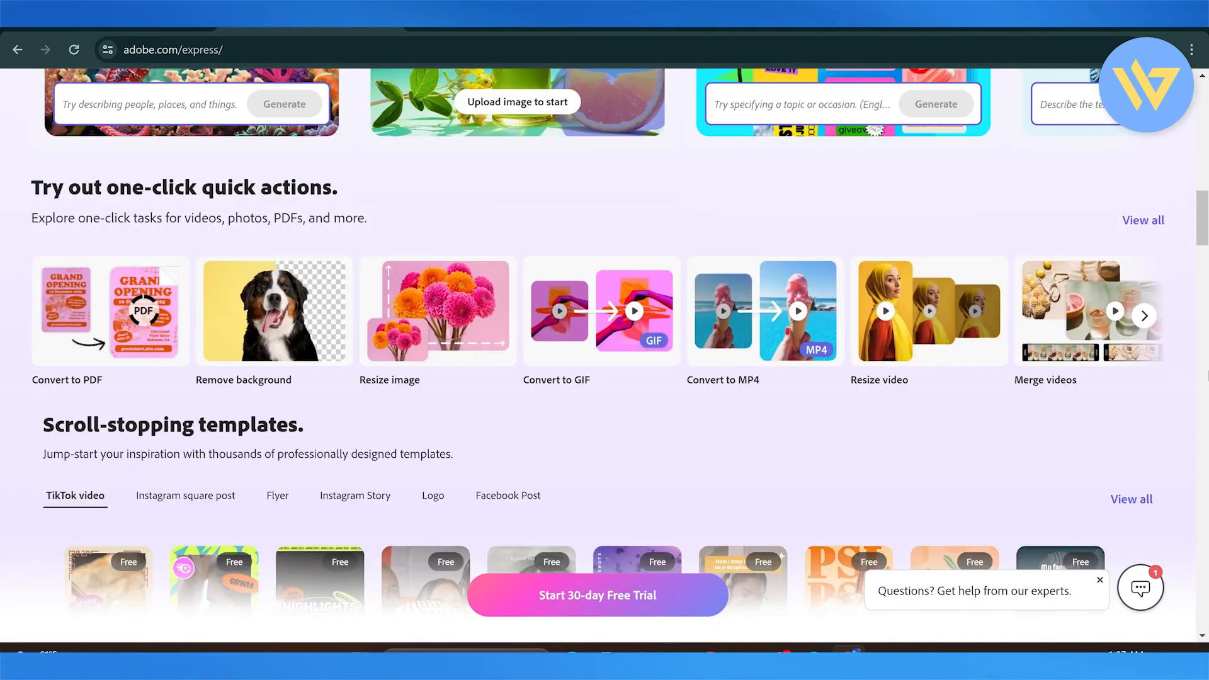
pyautogui.moveTo(882, 393)
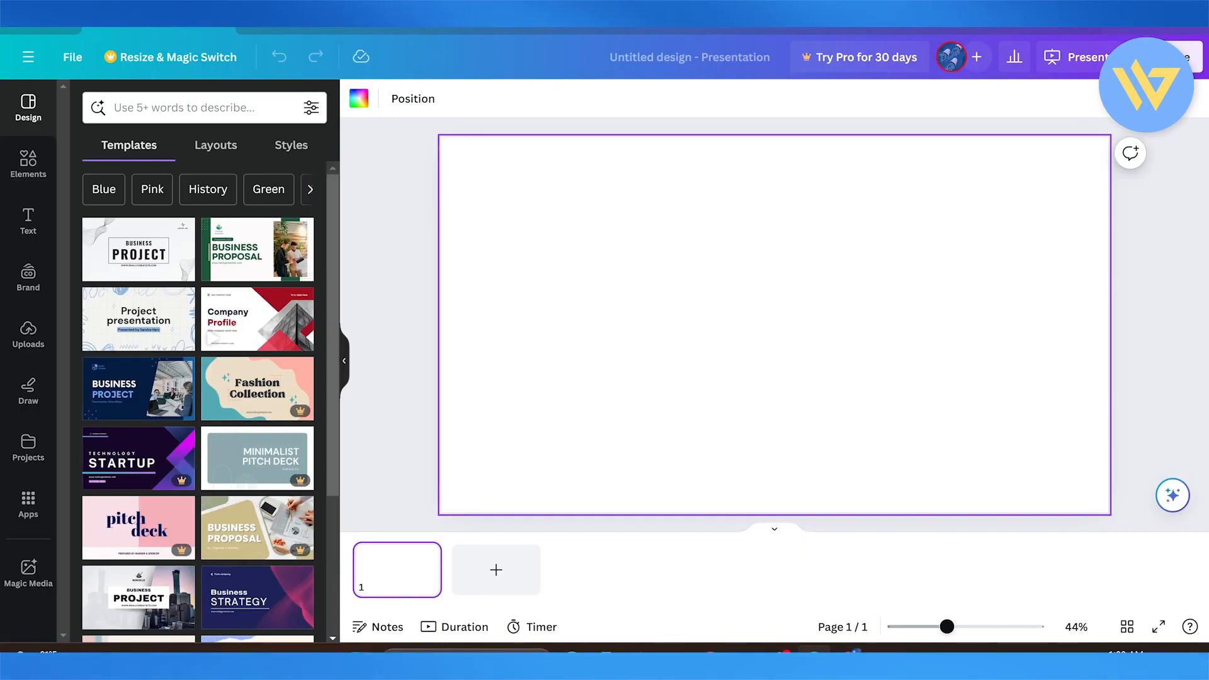
pyautogui.moveTo(570, 429)
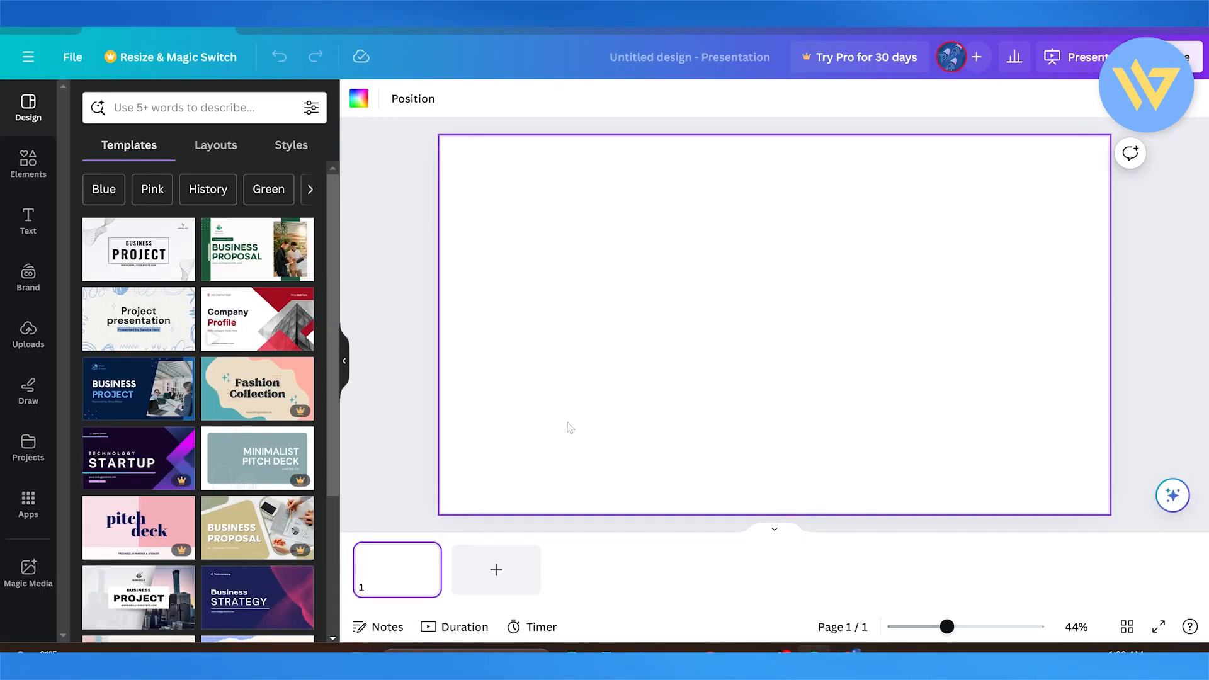
pyautogui.moveTo(257, 318)
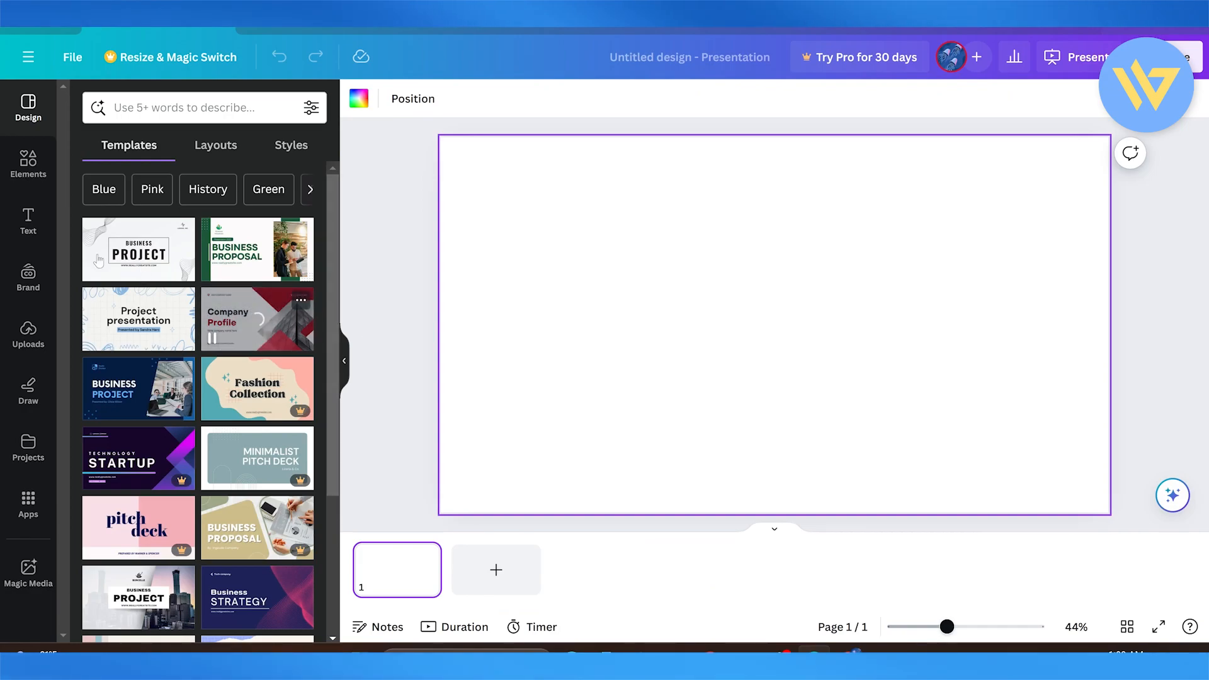
# Start a blank Canva presentation and view the Design panel's templates.
pyautogui.click(28, 221)
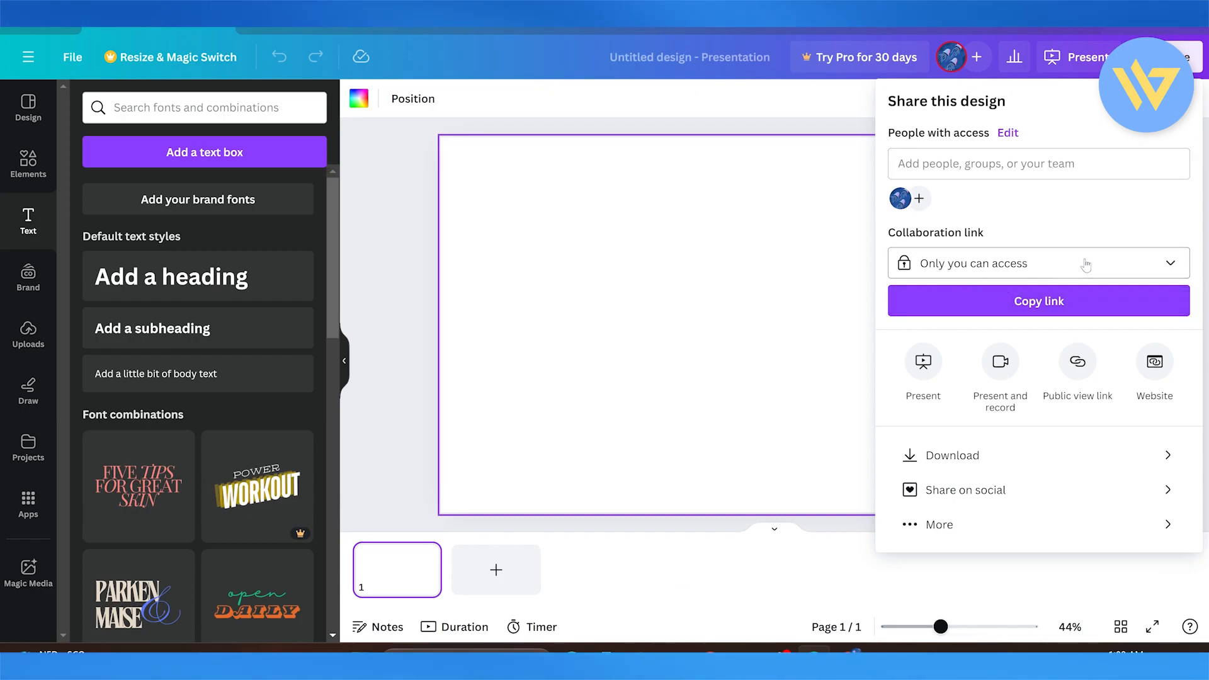
# Review the presentation's Share options: collaboration link (only you can access) and download.
pyautogui.click(1038, 263)
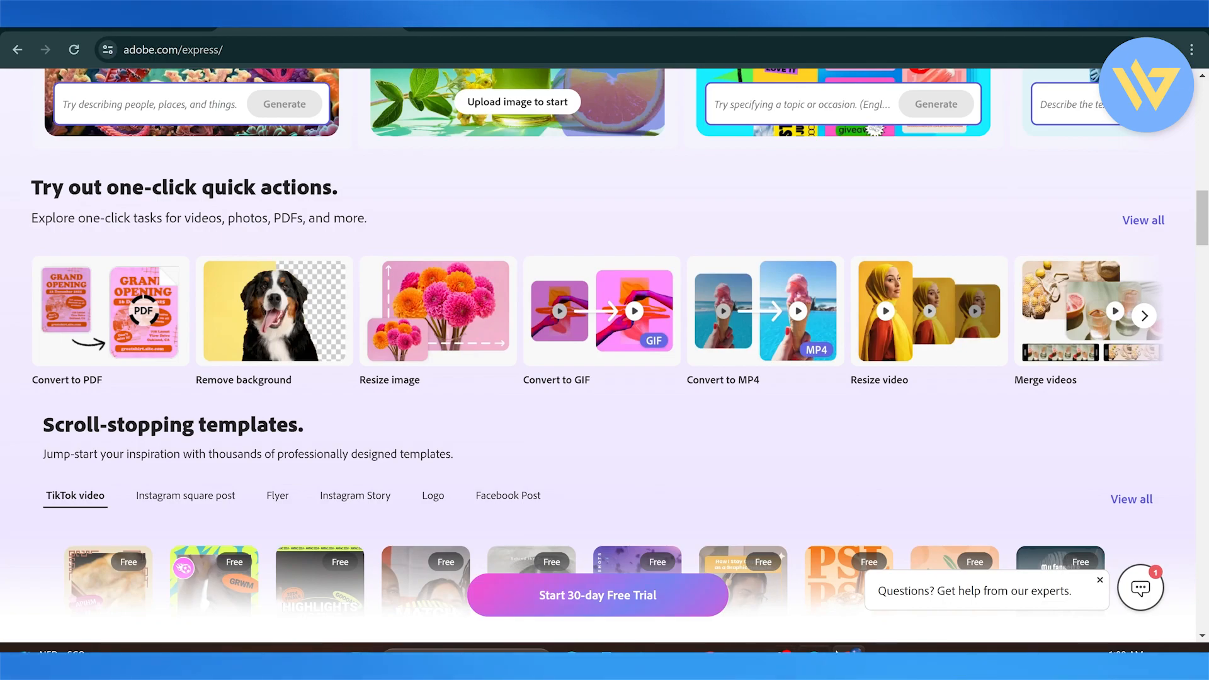
pyautogui.moveTo(998, 455)
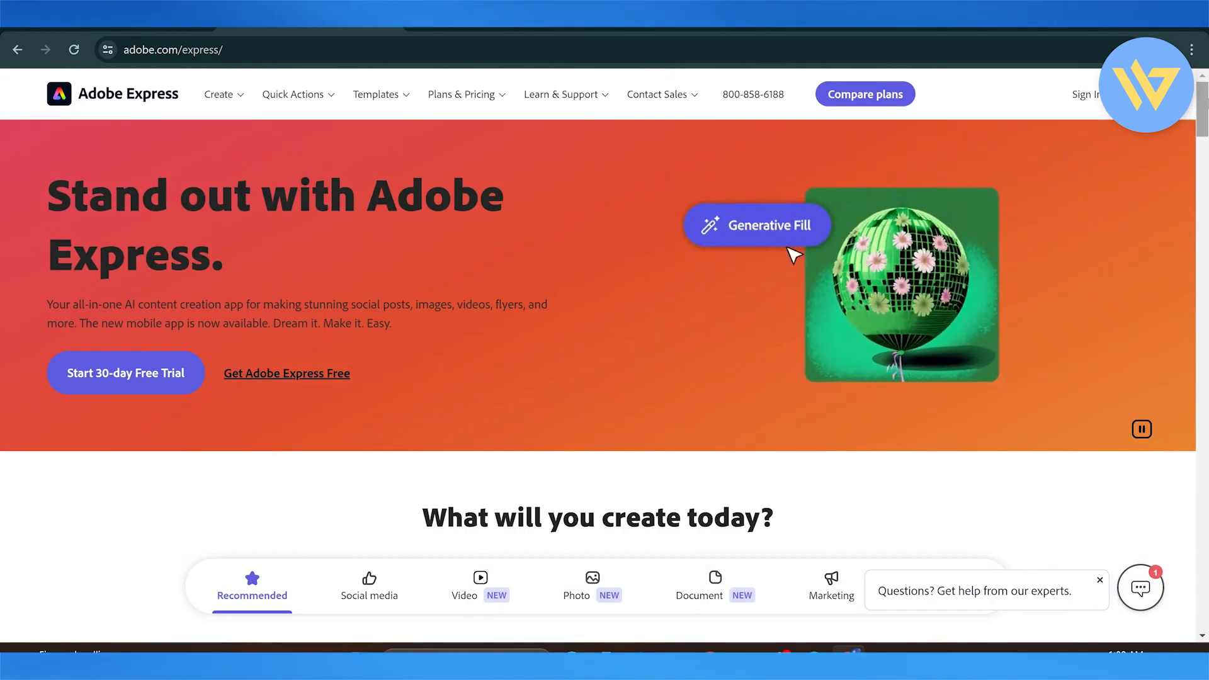
# Generate 'Colorful iridescent butterflies' onto the green disco ball demo image.
pyautogui.click(756, 225)
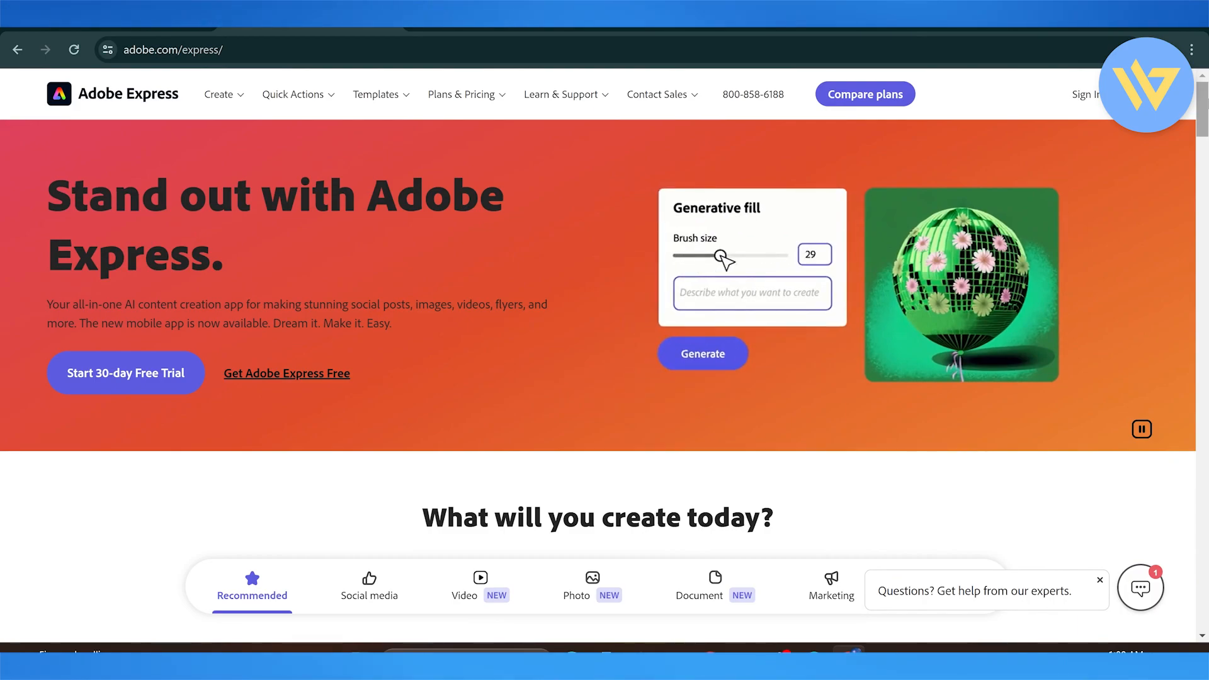
pyautogui.write('Colorful iridescent butterflies')
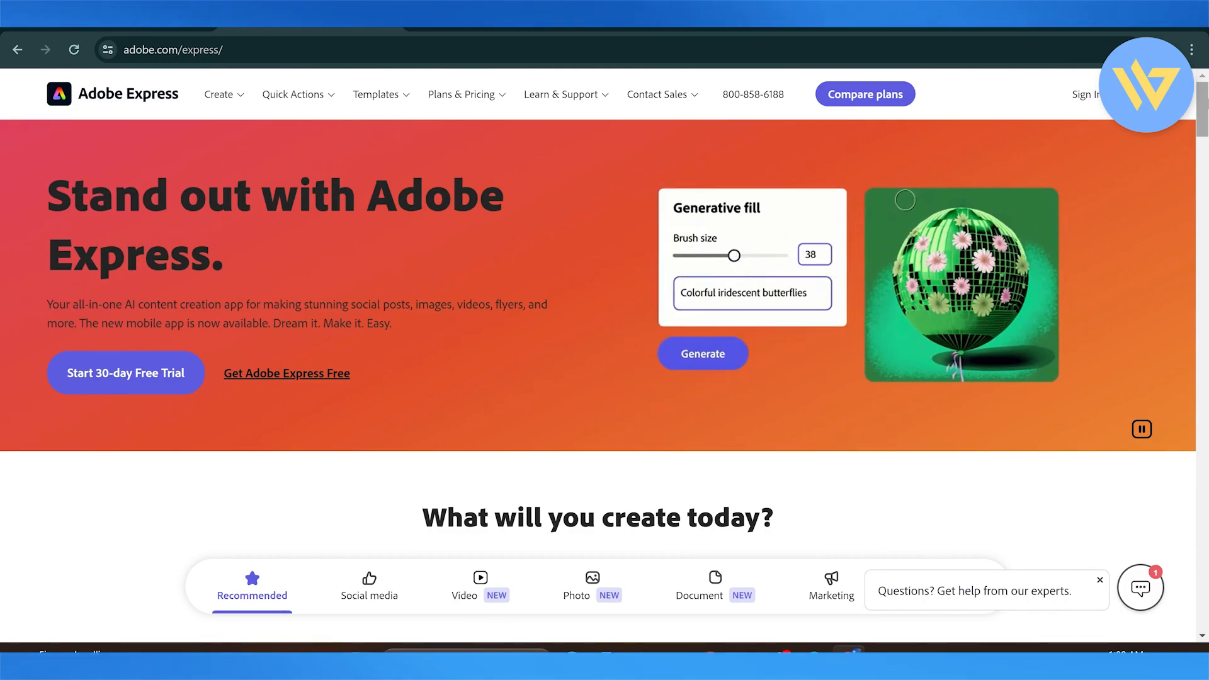
pyautogui.click(702, 353)
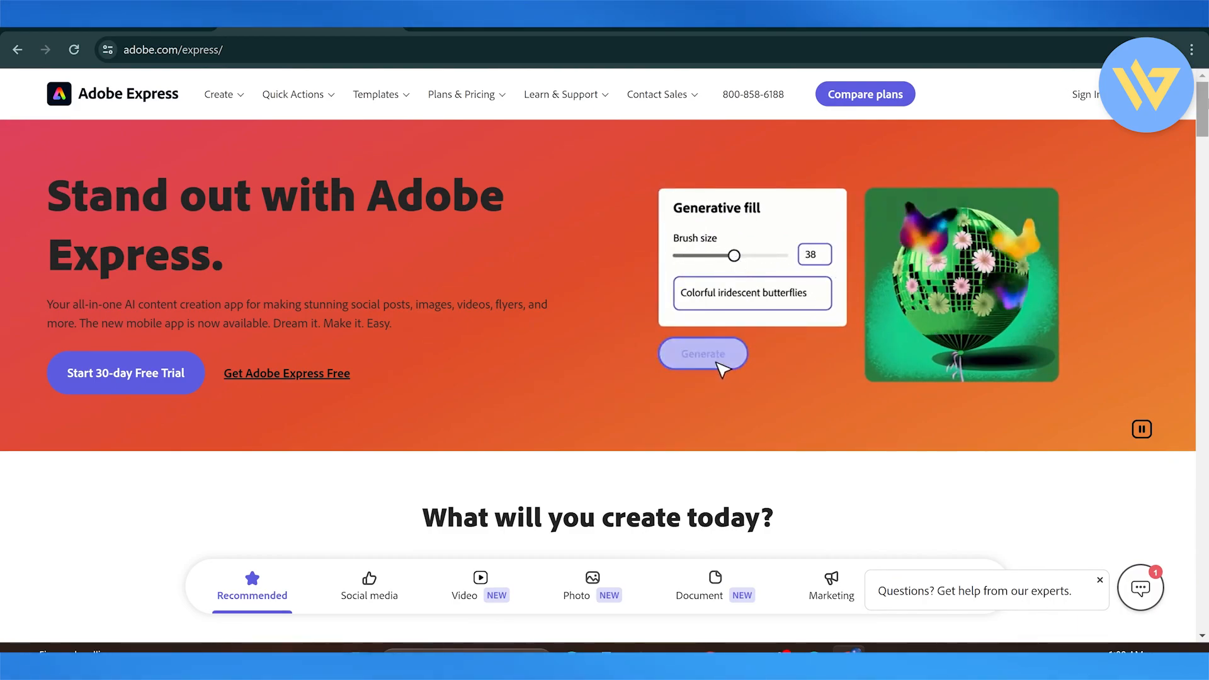
pyautogui.click(701, 353)
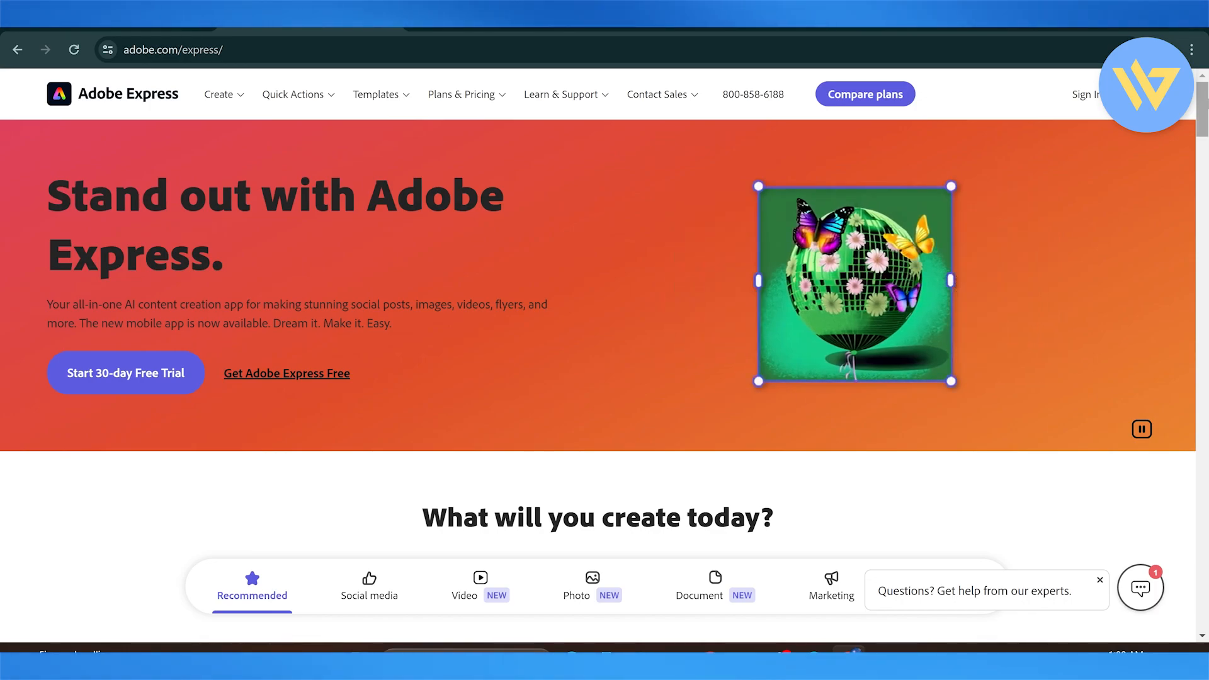